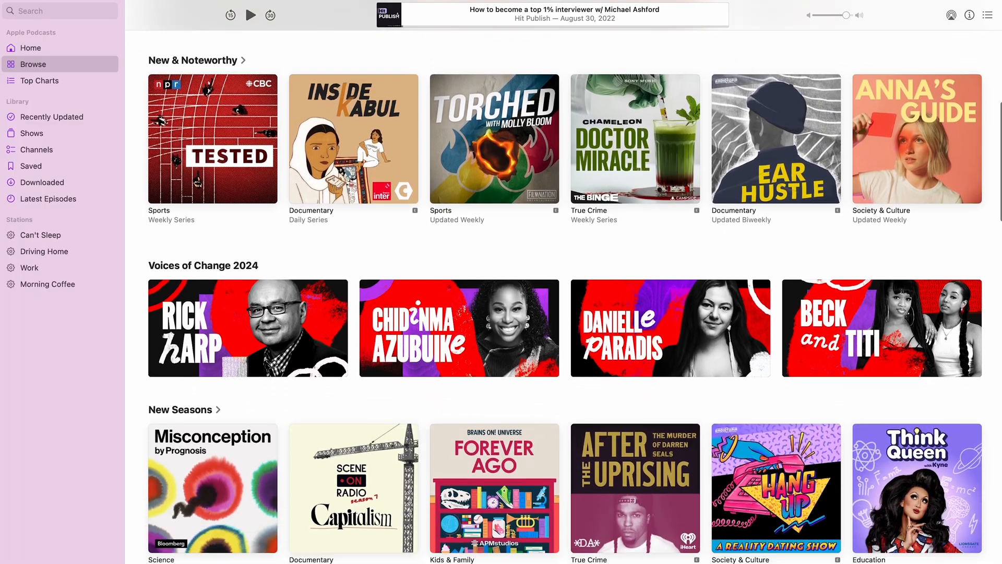
# - Scroll through the Apple Podcasts Browse page before heading to the Spotify login
pyautogui.scroll(-3)
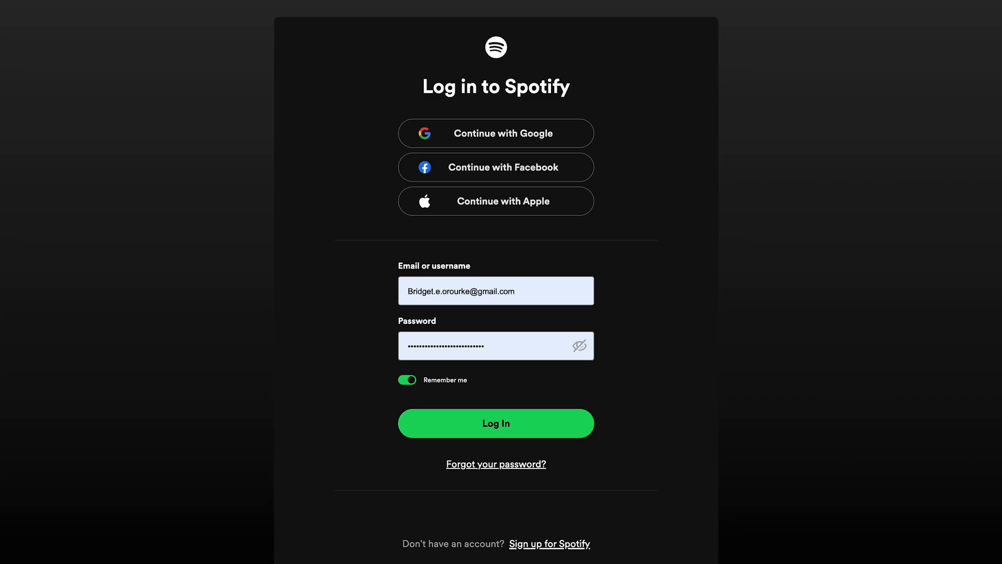
# - Log in, start a new podcast and fill its name, description about video vs audio podcasts, category and language
pyautogui.click(495, 423)
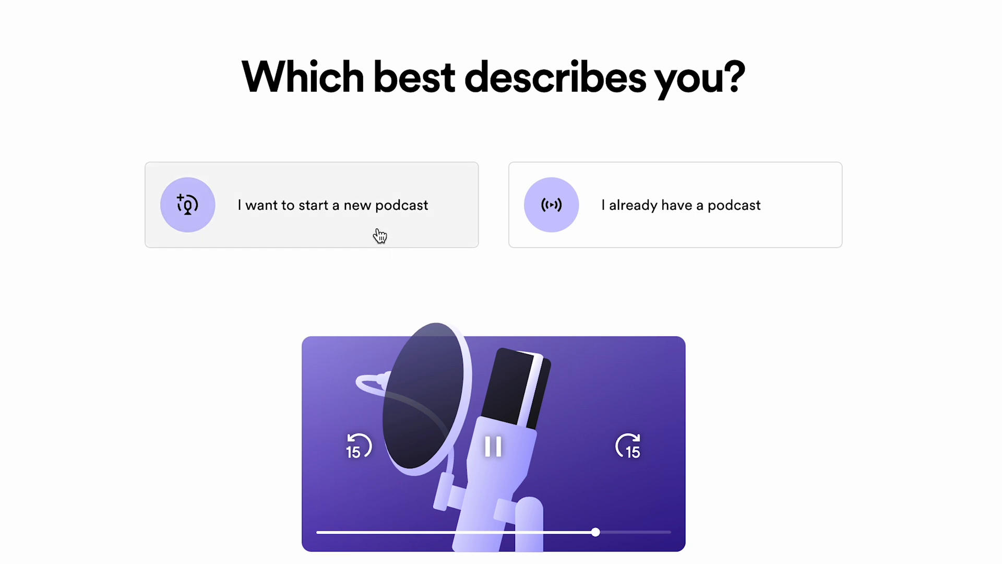
pyautogui.click(332, 205)
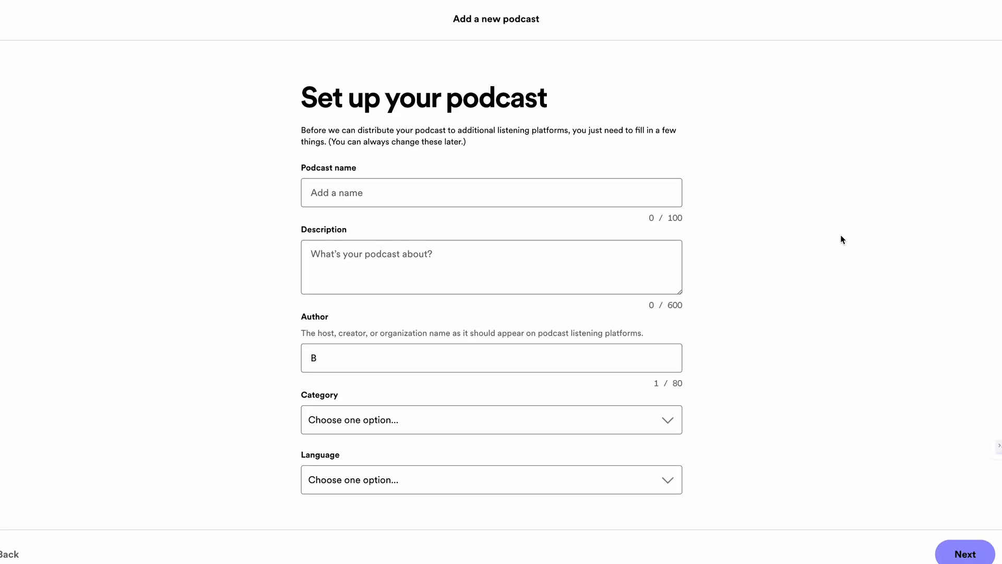
pyautogui.click(491, 192)
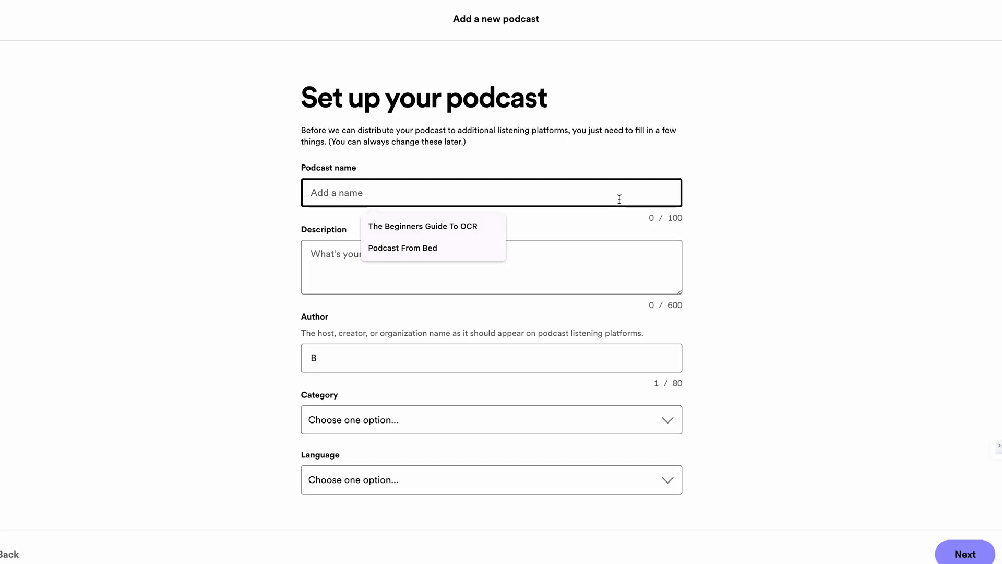
pyautogui.click(491, 266)
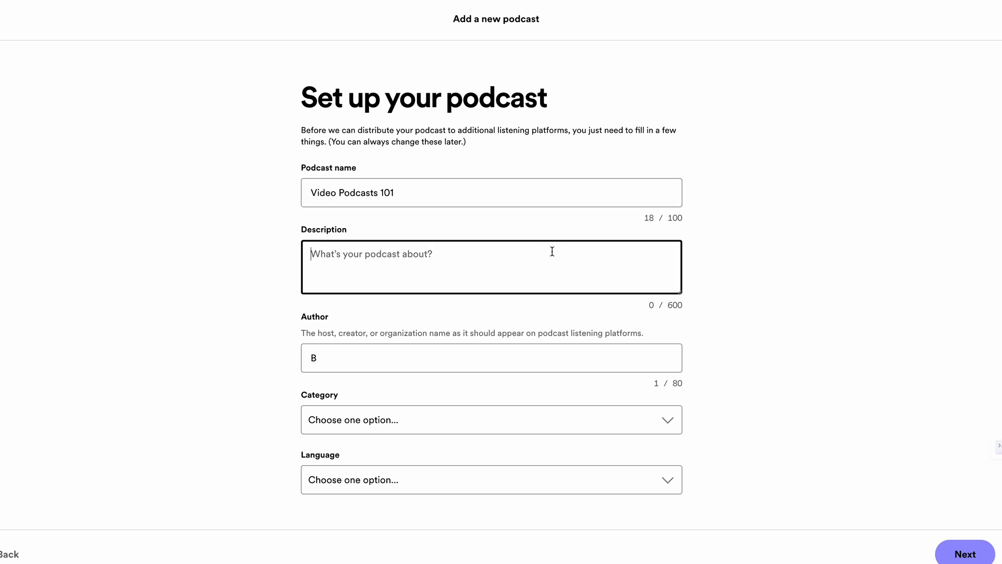
pyautogui.write("Should you have a video podcast, or an audio podcast? In this show, Bridget O'Rourke will break down the many reasons you should start a video podcast in 2024.")
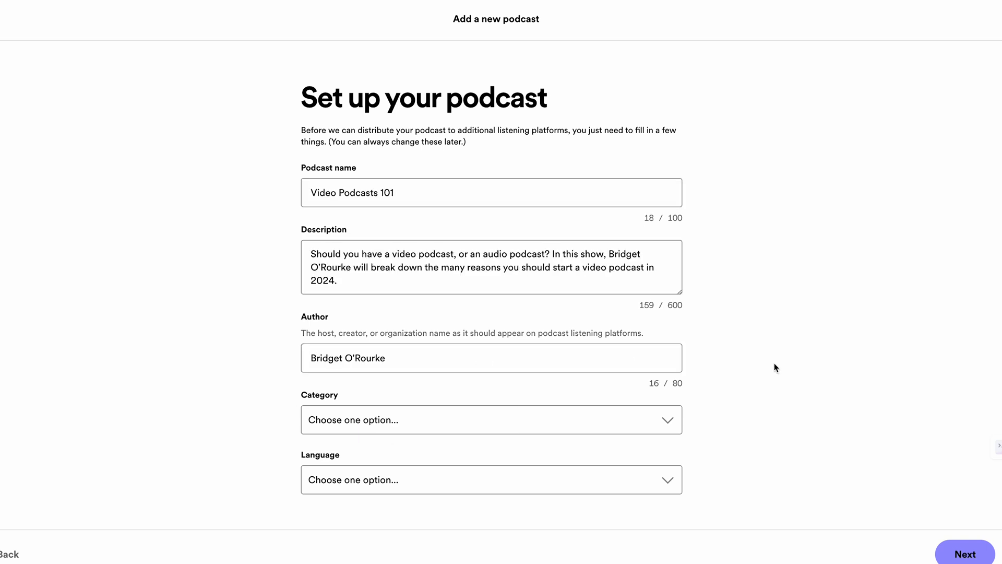
pyautogui.click(490, 420)
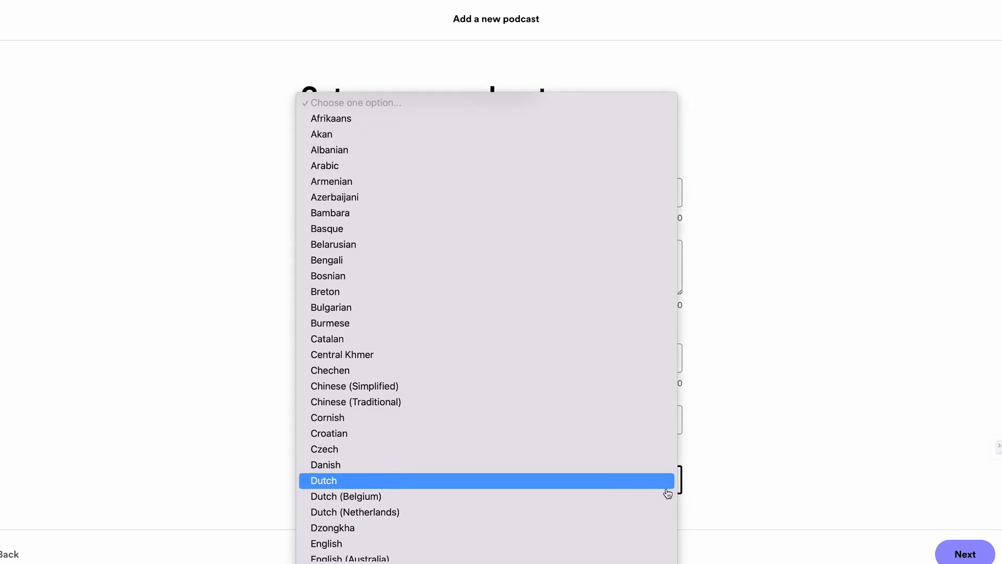
pyautogui.click(322, 480)
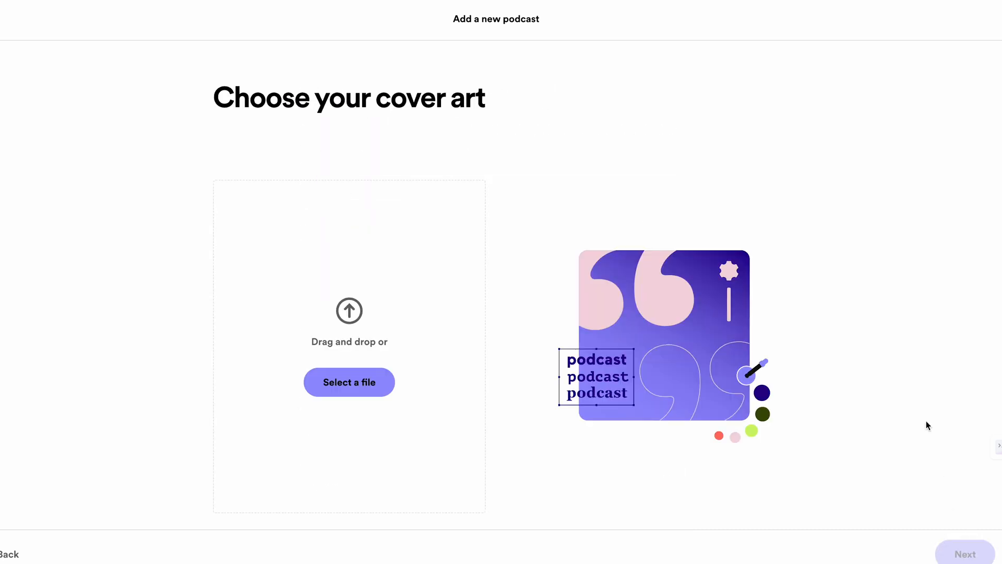
pyautogui.moveTo(825, 435)
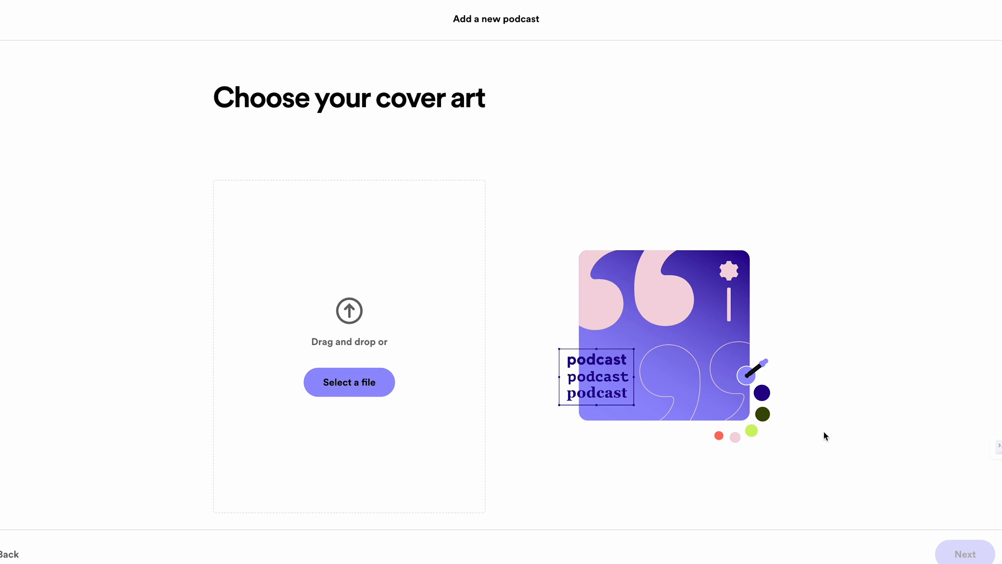
# - Add the cover art file and begin adding the podcast's first episode from the dashboard
pyautogui.click(349, 382)
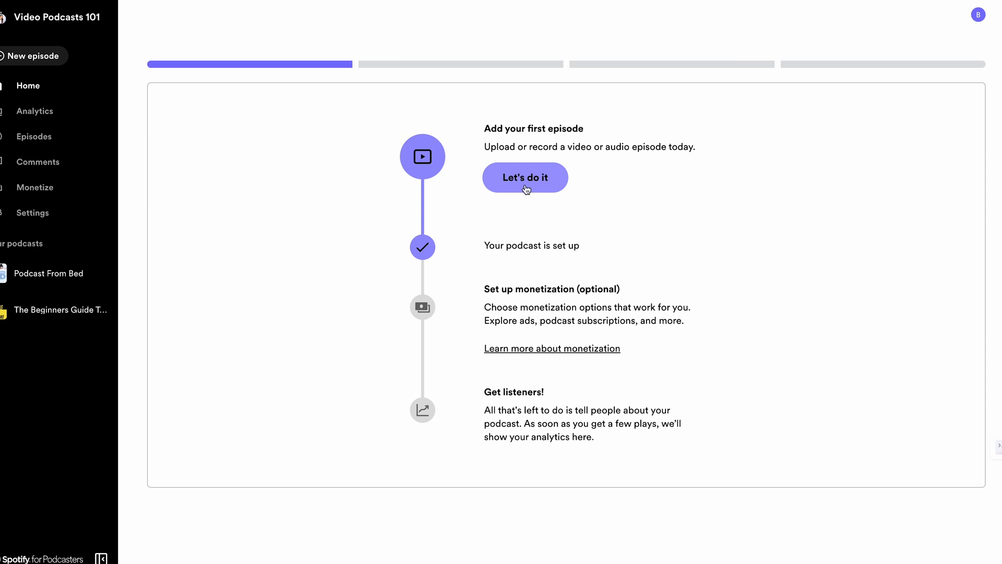
pyautogui.click(525, 178)
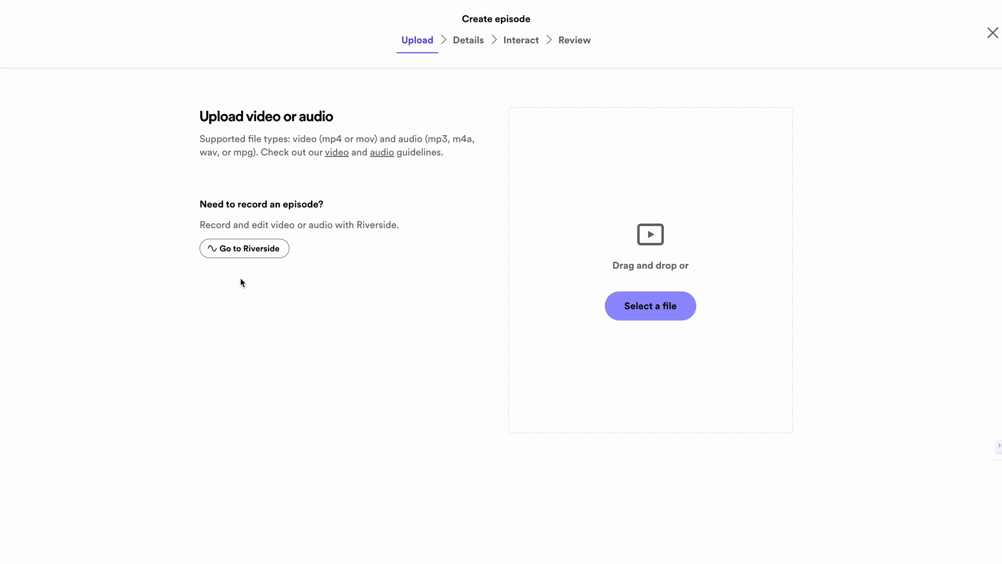
# - Upload the episode video titled 'Why you should have a video podcast', publish now, no promotion, and continue
pyautogui.click(651, 305)
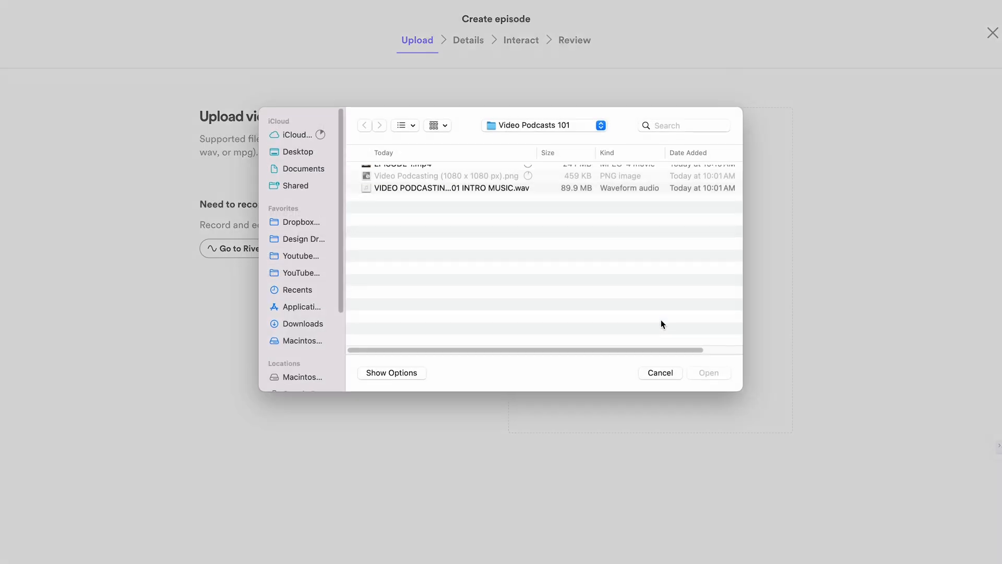
pyautogui.click(708, 373)
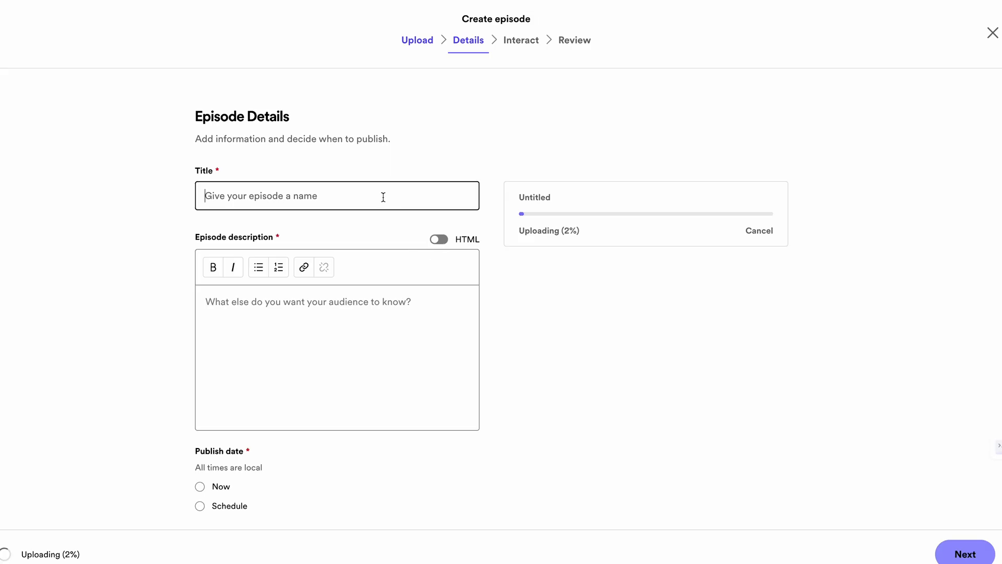
pyautogui.write('Why you should have a video podcast')
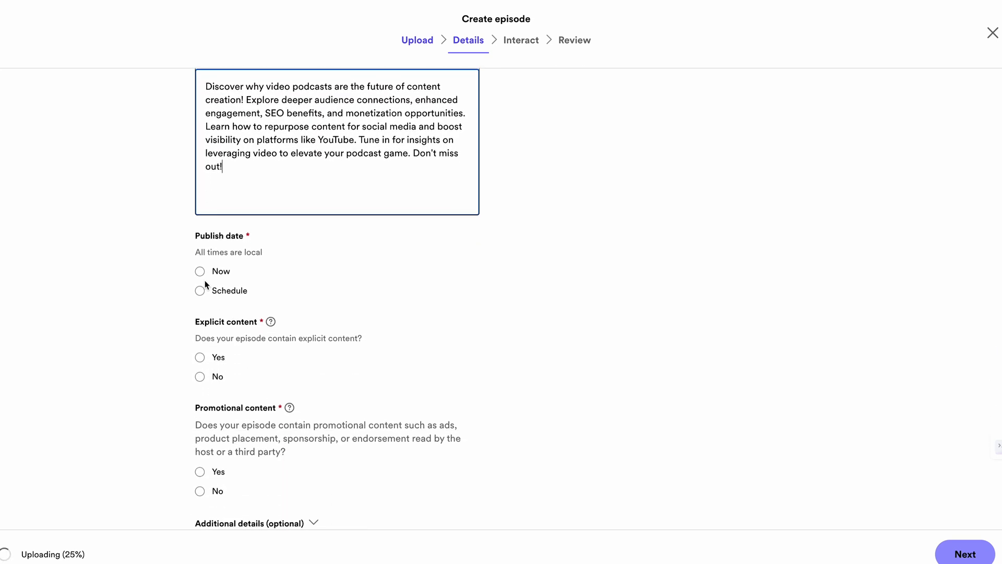
pyautogui.click(199, 272)
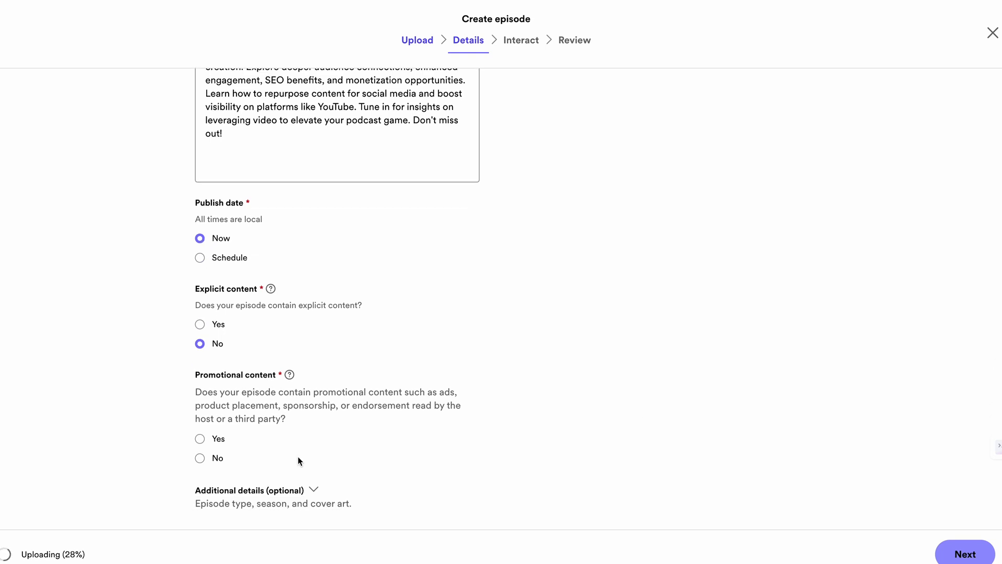
pyautogui.click(199, 457)
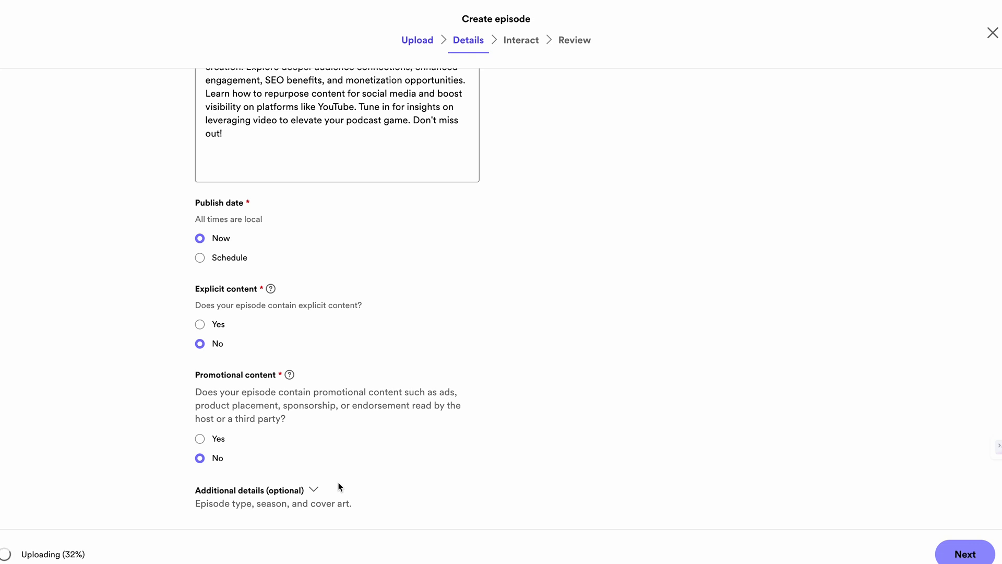
pyautogui.moveTo(296, 474)
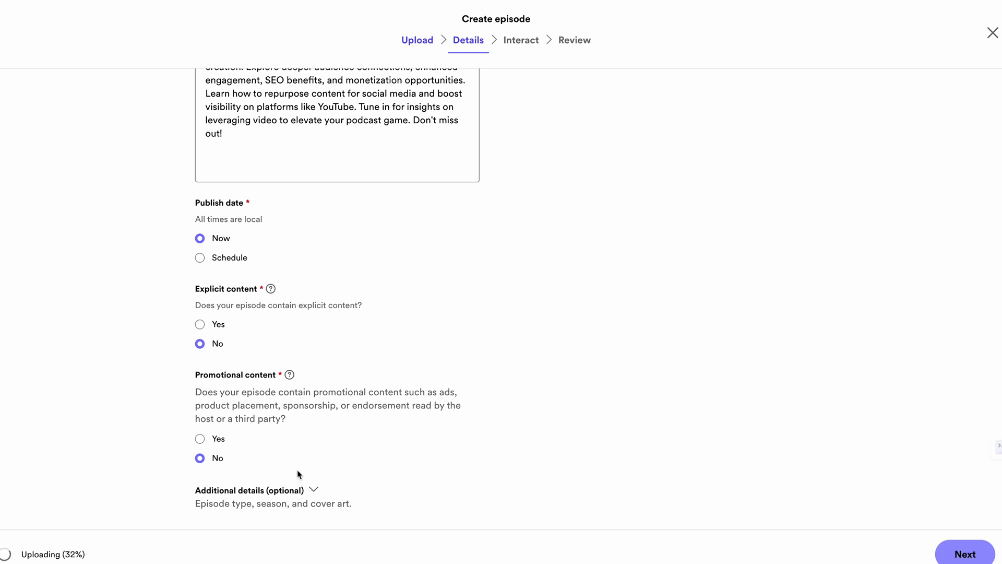
pyautogui.click(314, 488)
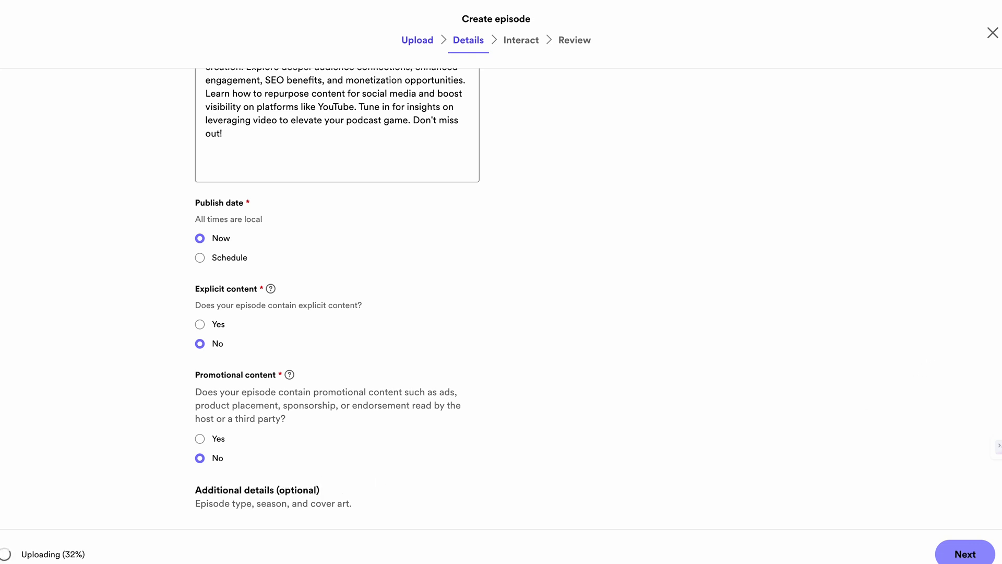
pyautogui.click(964, 553)
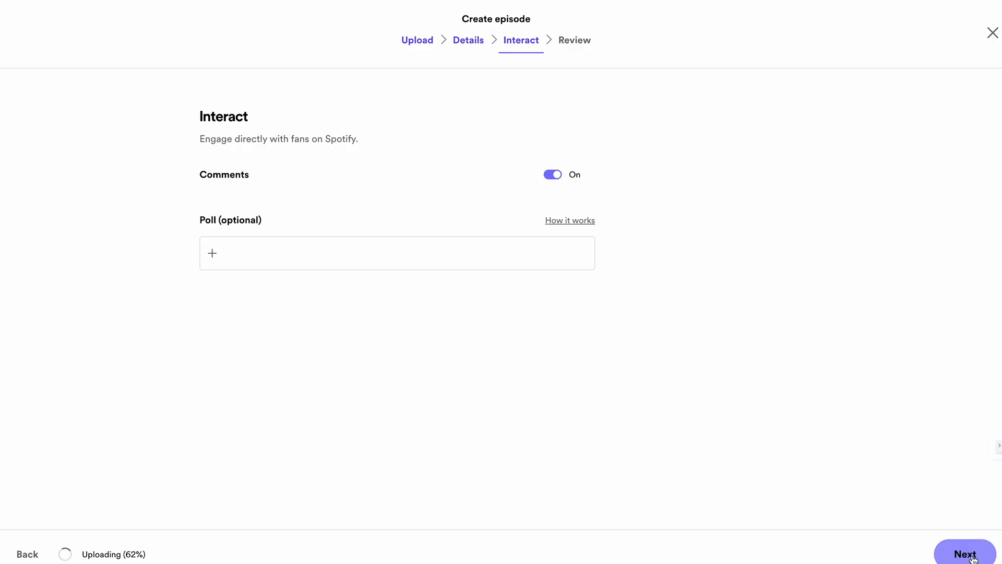
# - Review and publish the first episode, landing on the podcast settings page
pyautogui.click(965, 553)
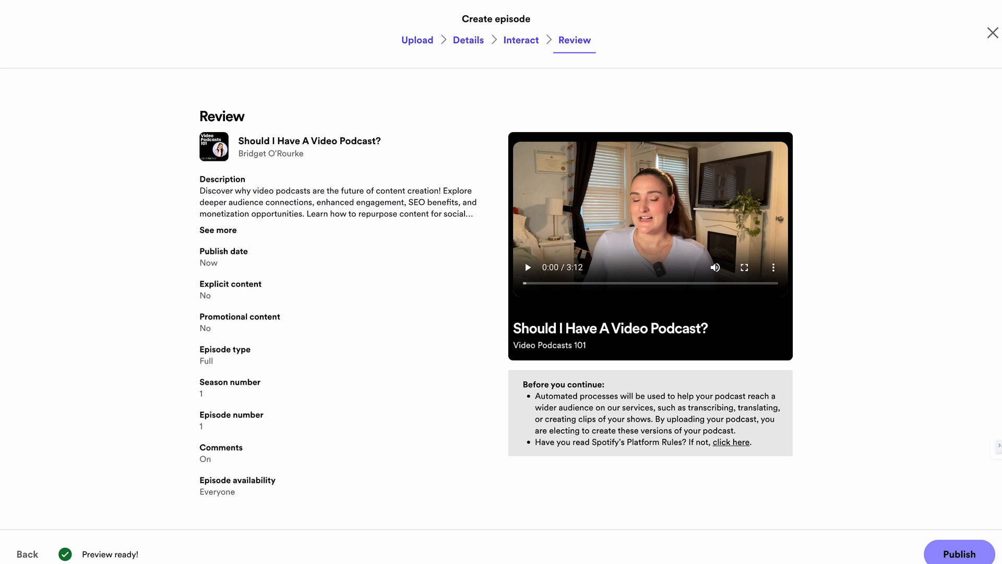
pyautogui.moveTo(997, 464)
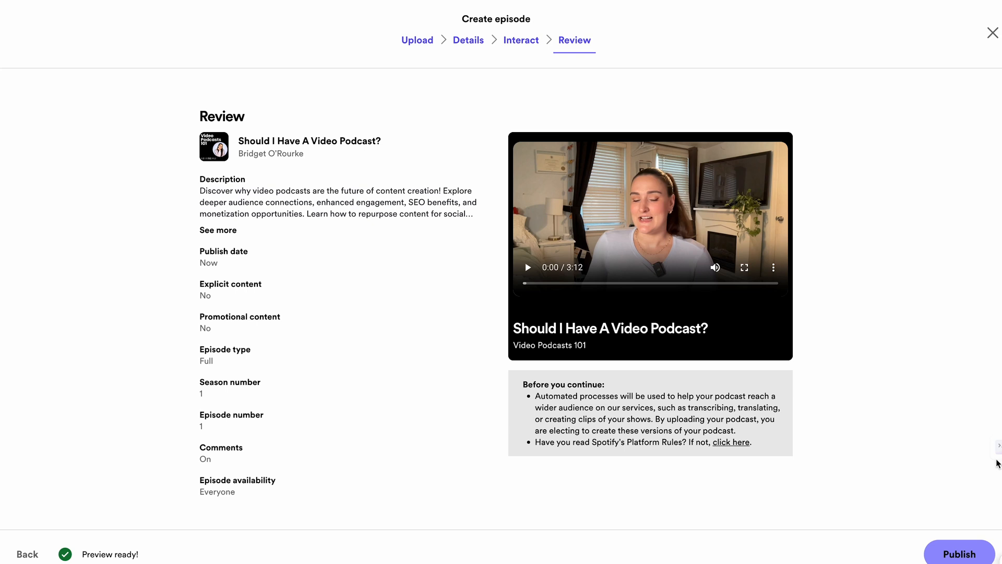
pyautogui.click(958, 553)
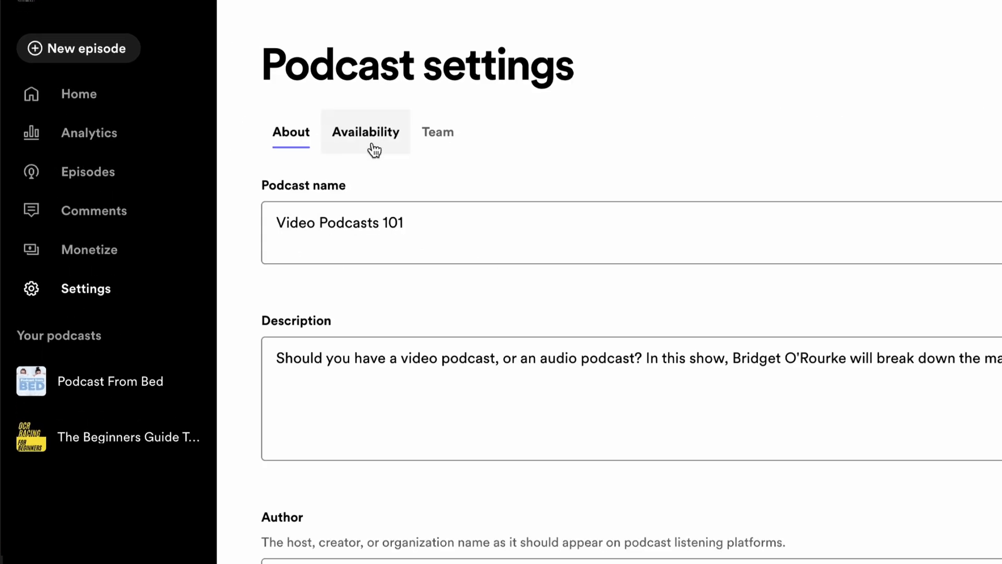
# - Enable RSS distribution under Availability and expand the Apple Podcasts submission details
pyautogui.click(366, 132)
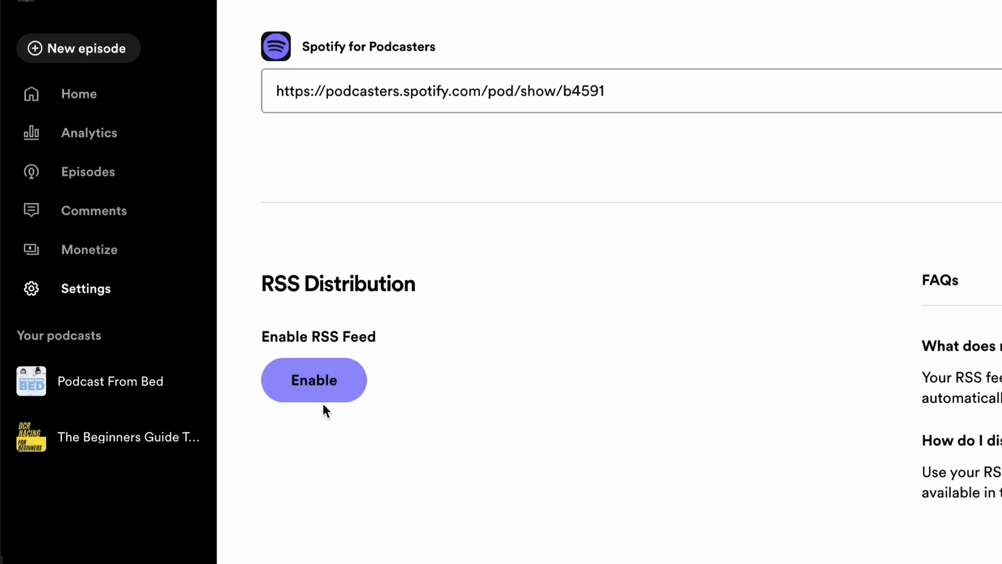
pyautogui.click(314, 380)
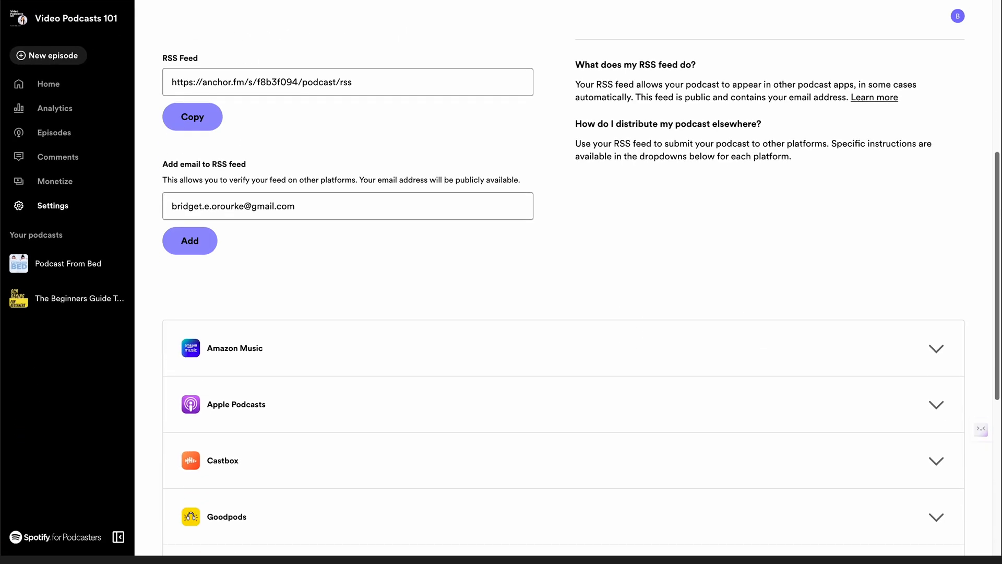
pyautogui.scroll(-3)
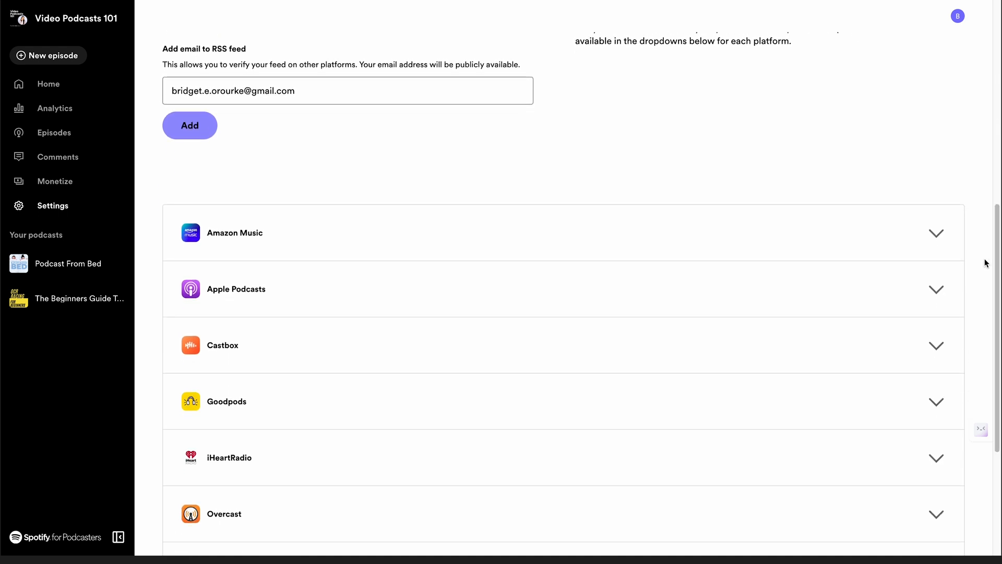
pyautogui.moveTo(783, 180)
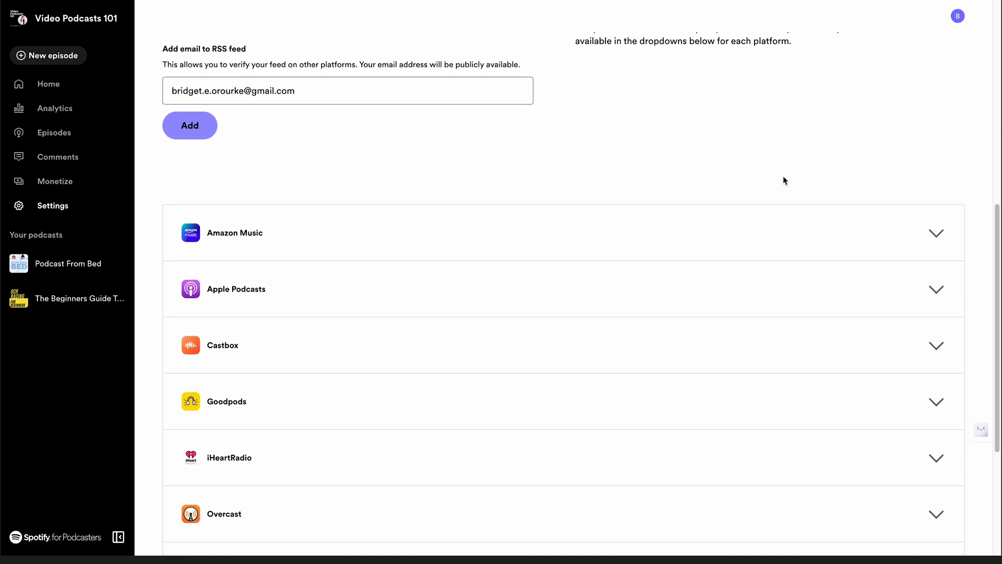
pyautogui.click(935, 289)
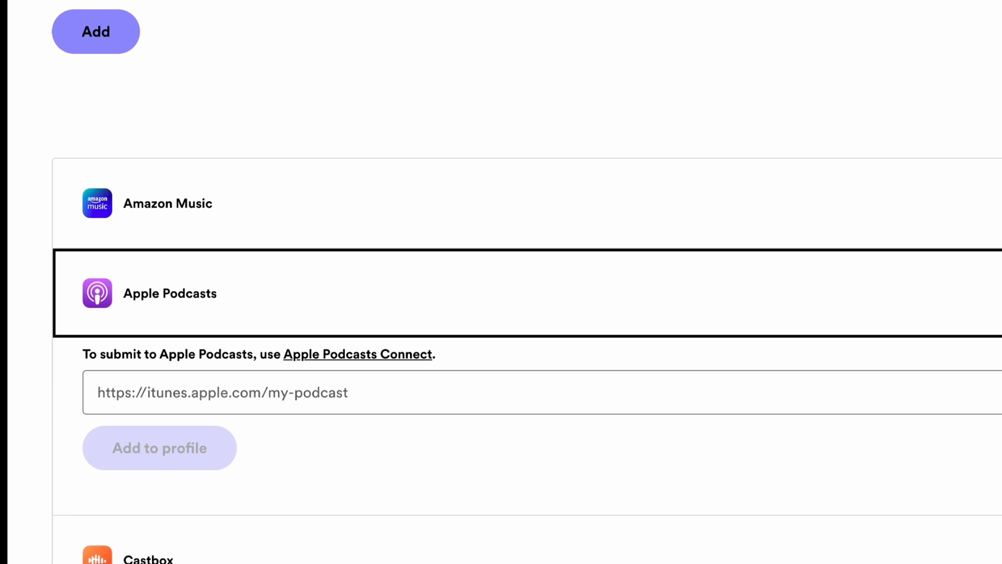
pyautogui.moveTo(357, 358)
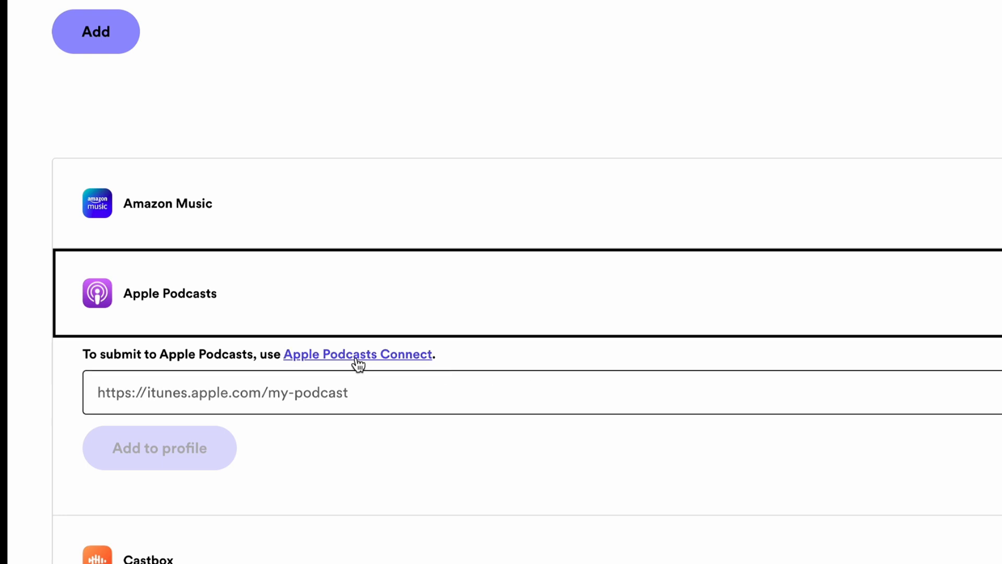
pyautogui.click(357, 354)
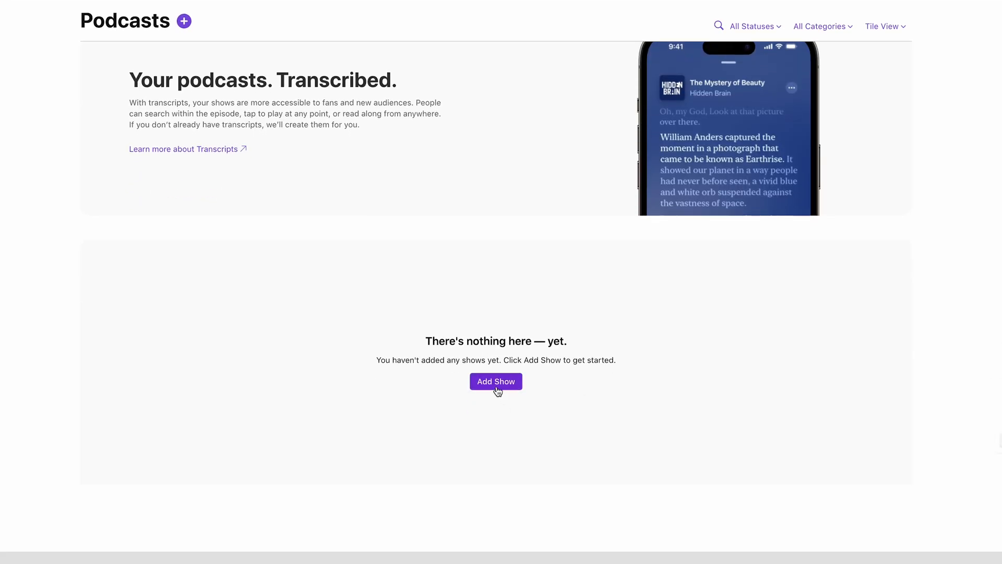
pyautogui.click(495, 381)
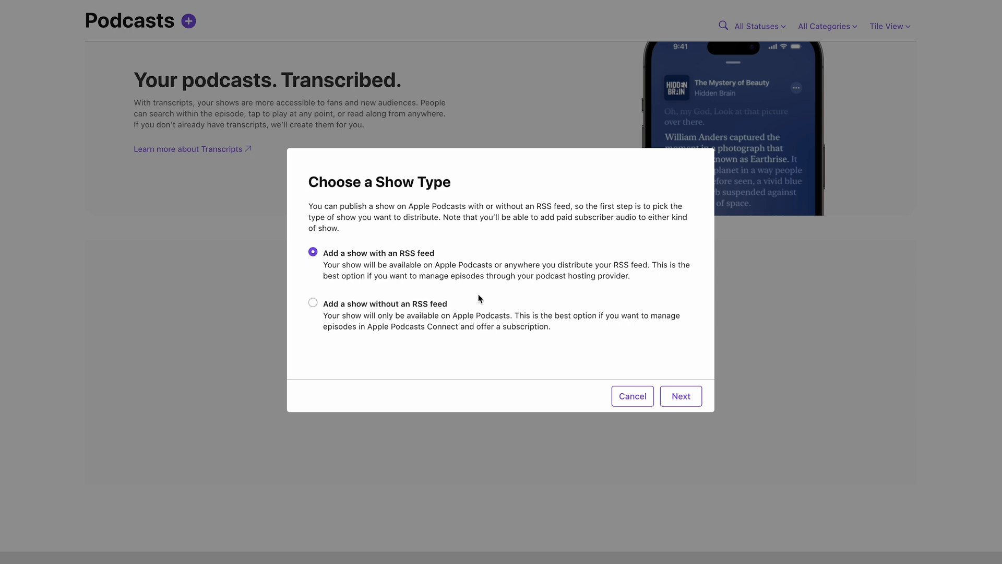
pyautogui.click(680, 395)
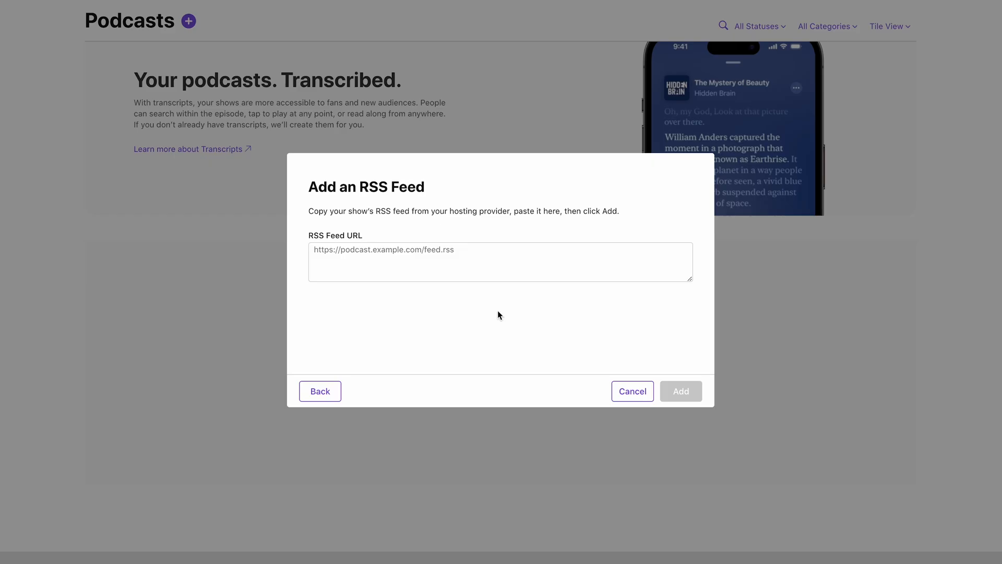
pyautogui.write('https://anchor.fm/s/f8b3f094/podcast/rss')
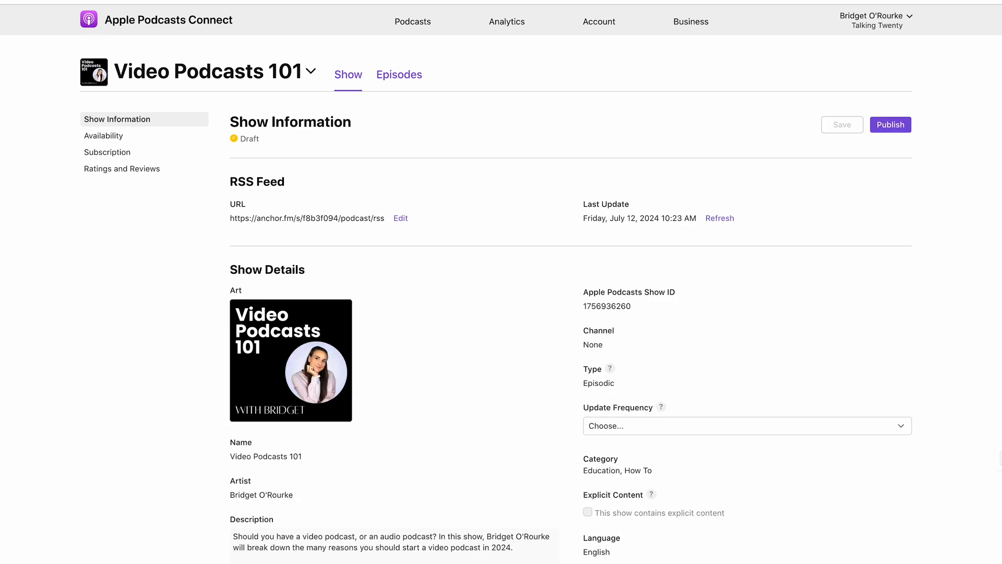
# - Publish the show on Apple Podcasts Connect and copy its Apple Podcasts URL
pyautogui.scroll(-3)
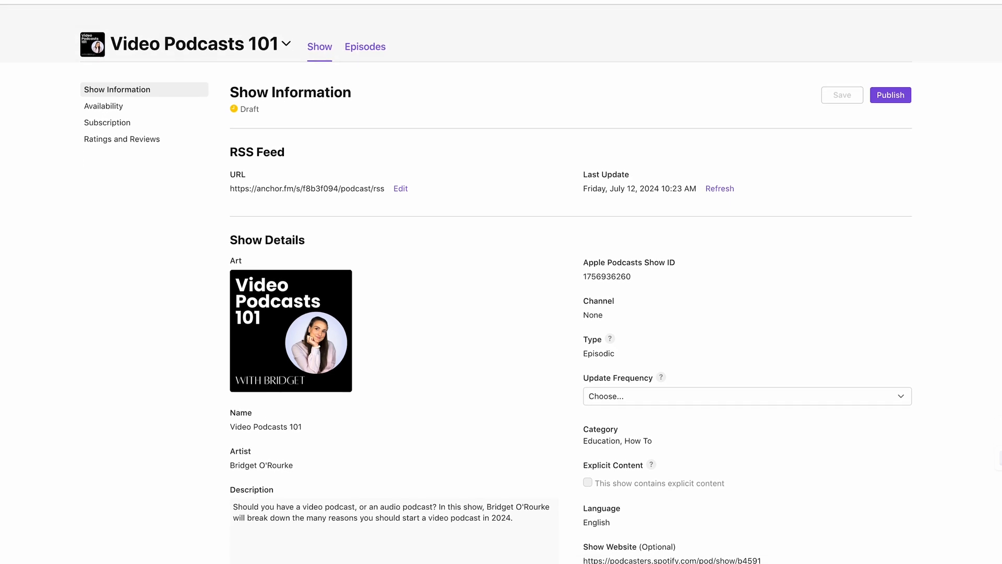
pyautogui.scroll(-3)
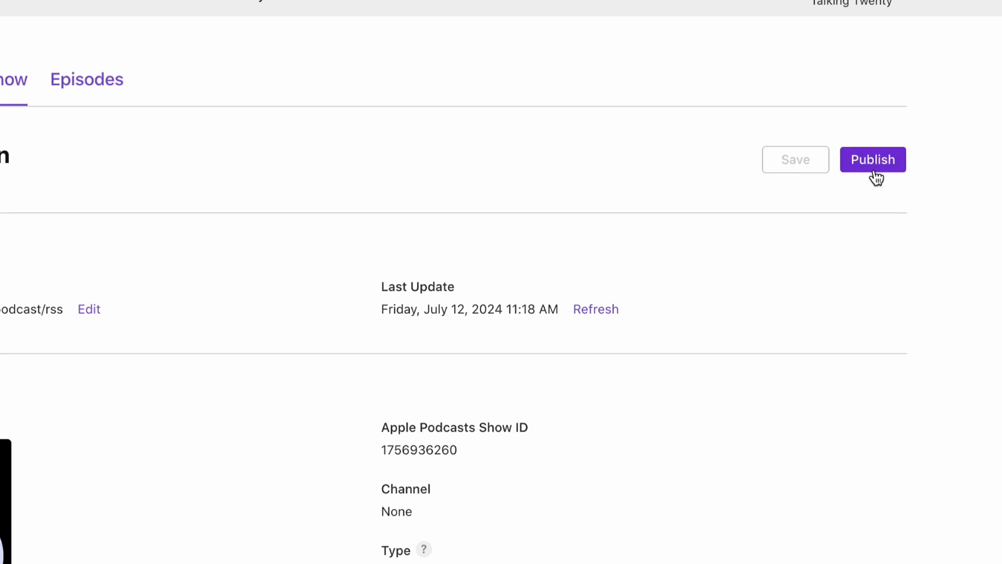
pyautogui.click(872, 159)
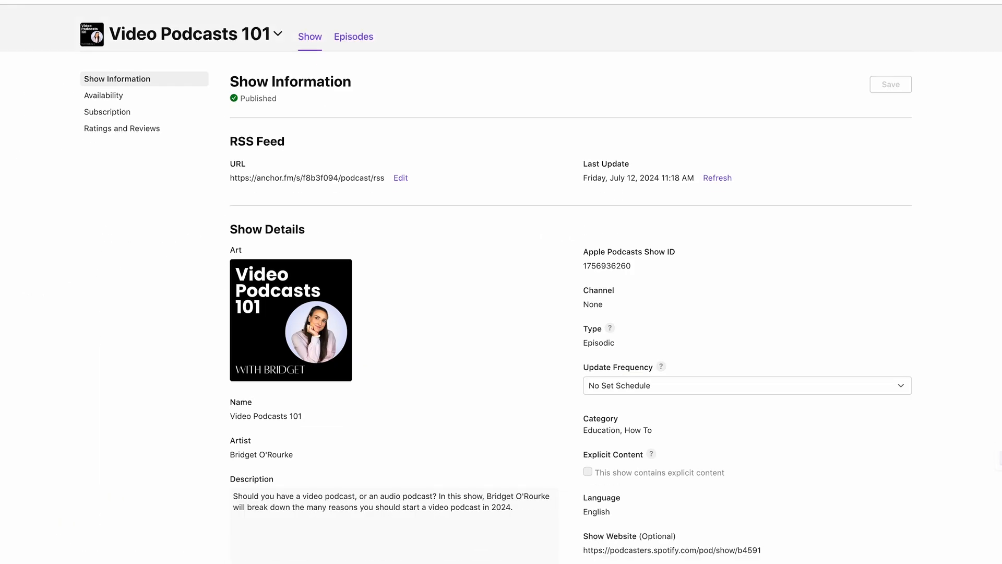
pyautogui.scroll(-3)
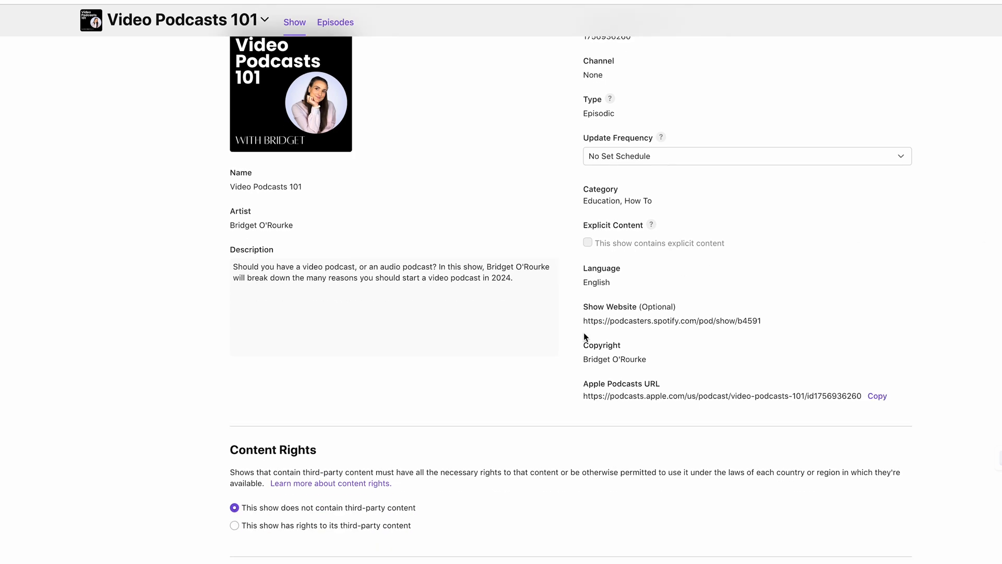
pyautogui.moveTo(871, 379)
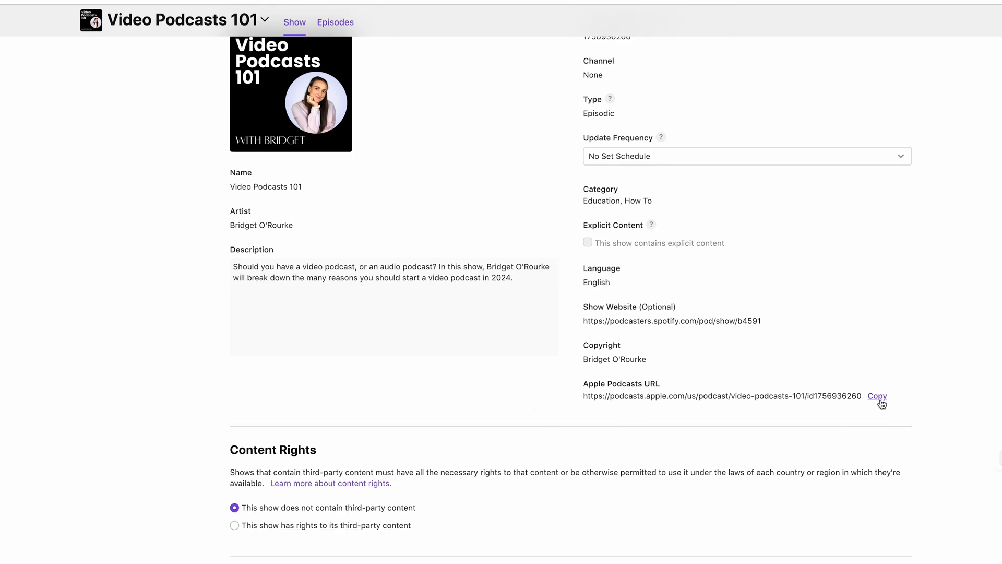
pyautogui.click(877, 396)
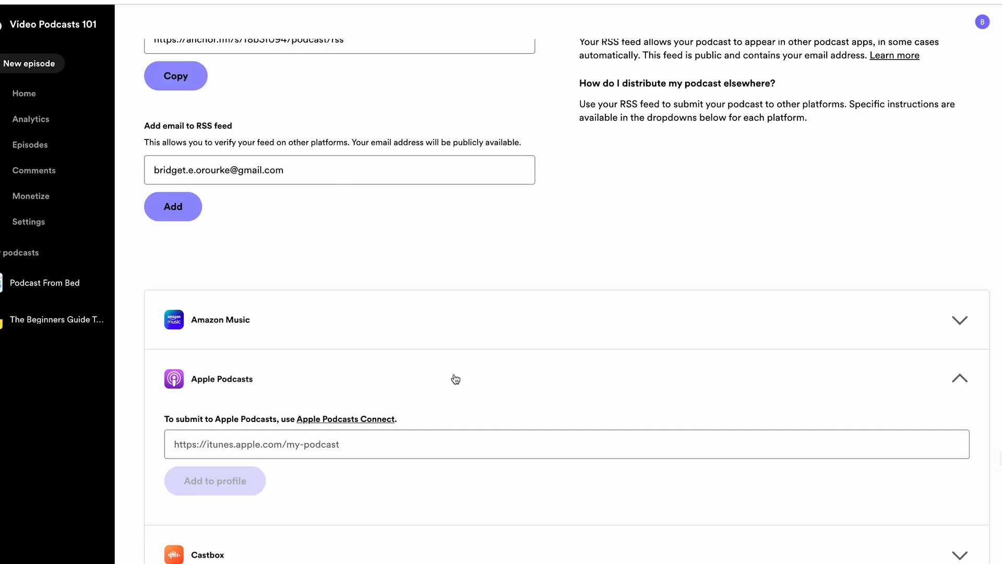
# - Paste the podcasts.apple.com URL for Video Podcasts 101 and add it to the Spotify profile
pyautogui.click(438, 444)
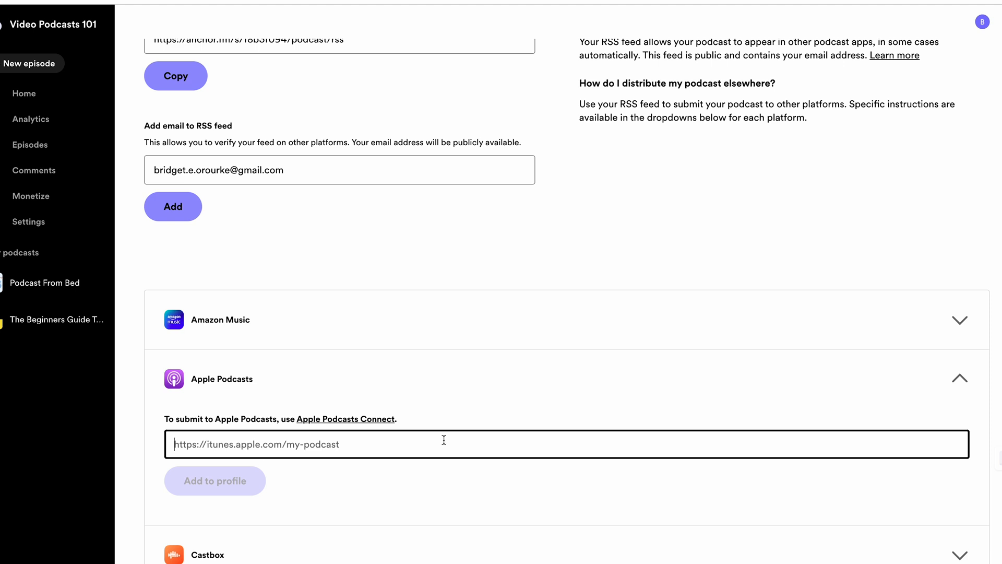
pyautogui.write('https://podcasts.apple.com/us/podcast/video-podcasts-101/id1756936260')
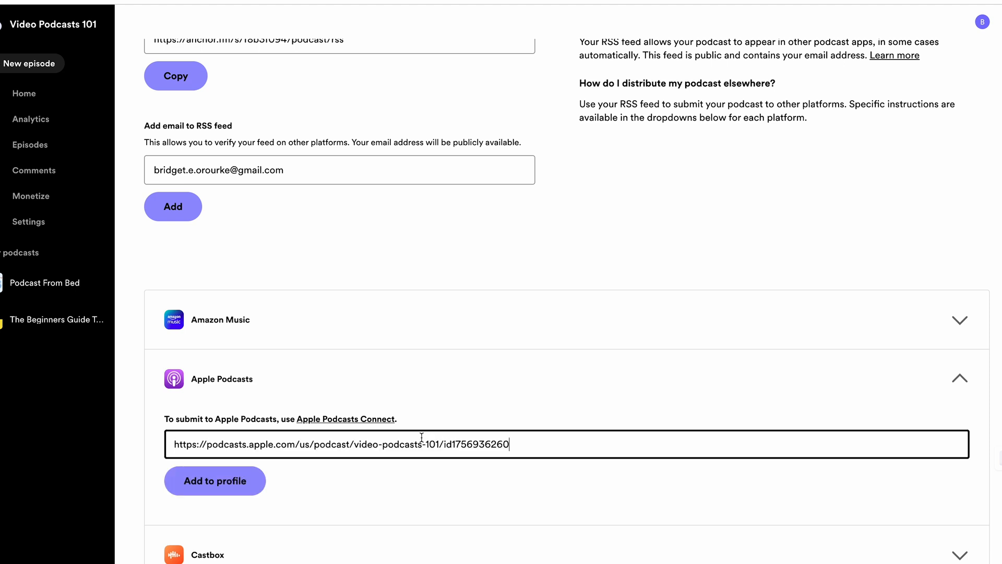
pyautogui.click(215, 481)
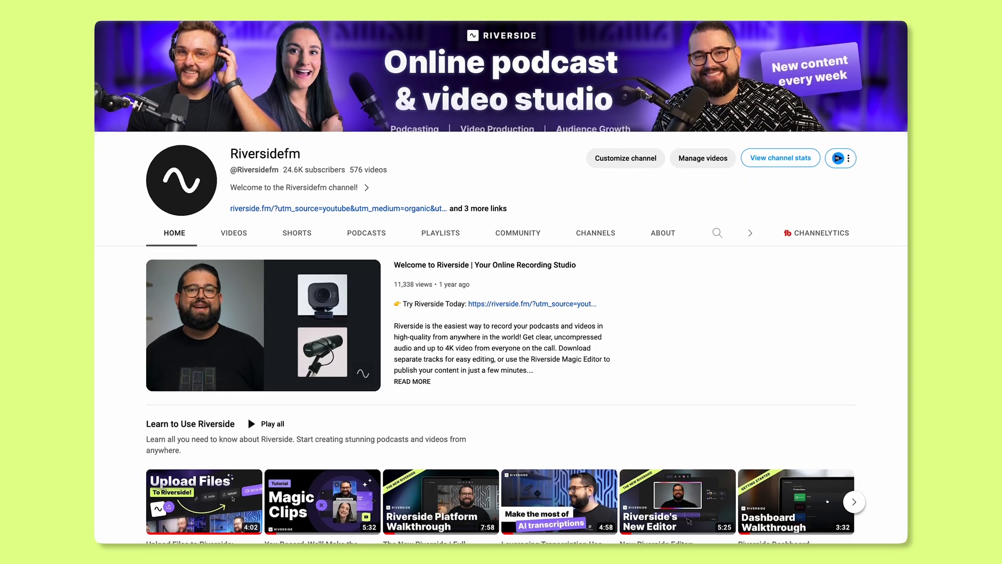
pyautogui.scroll(-3)
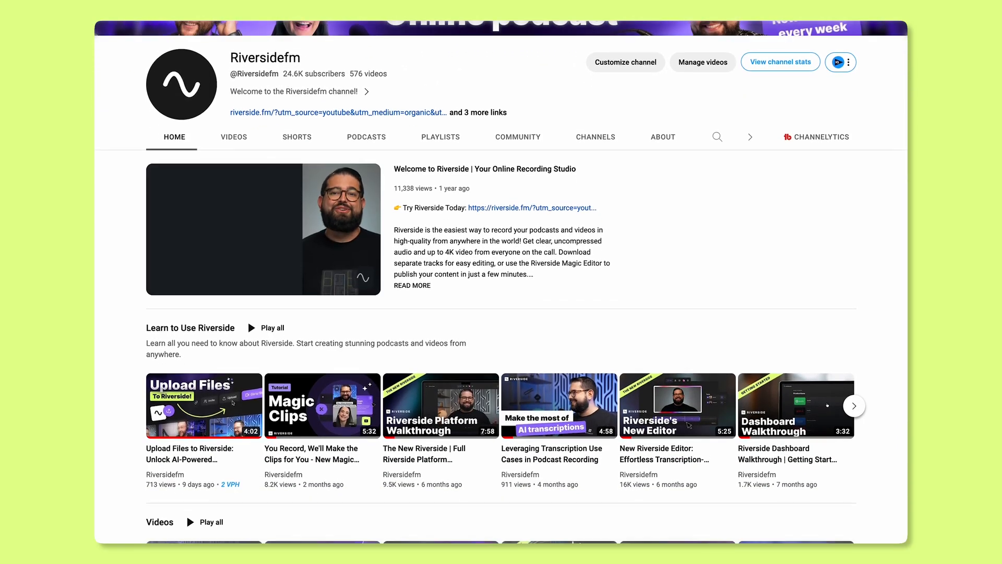